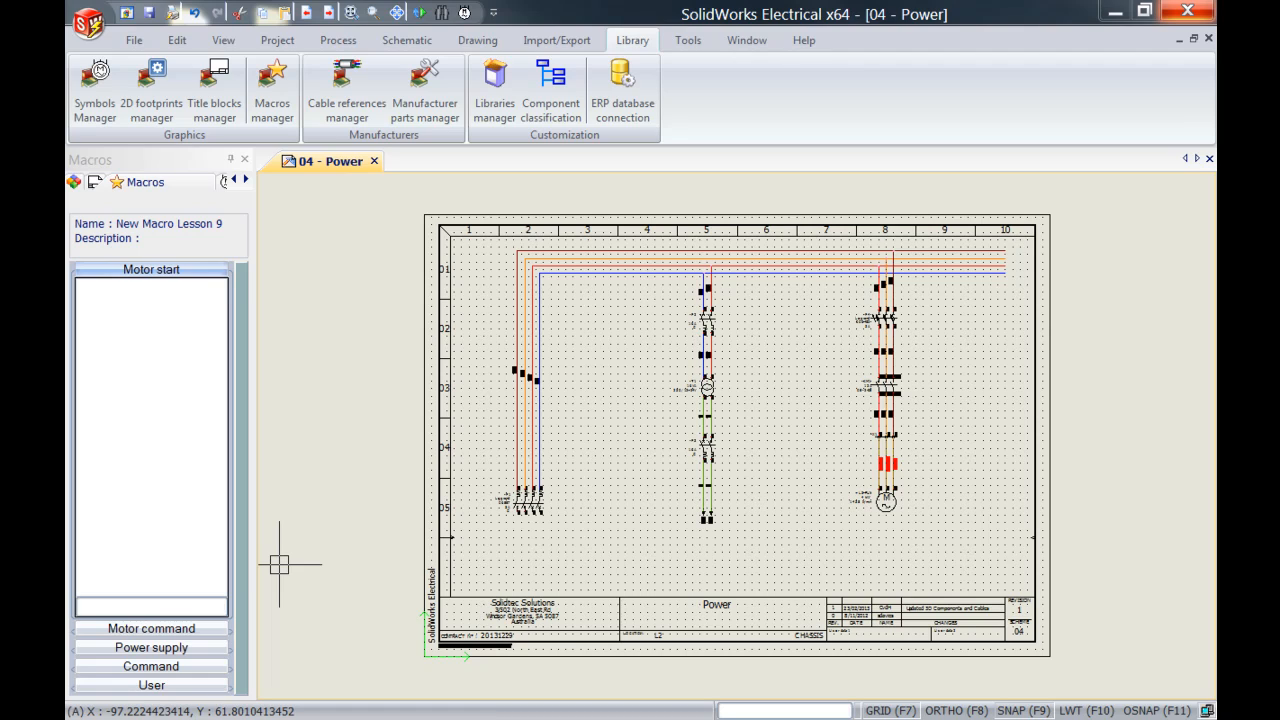
pyautogui.moveTo(96, 80)
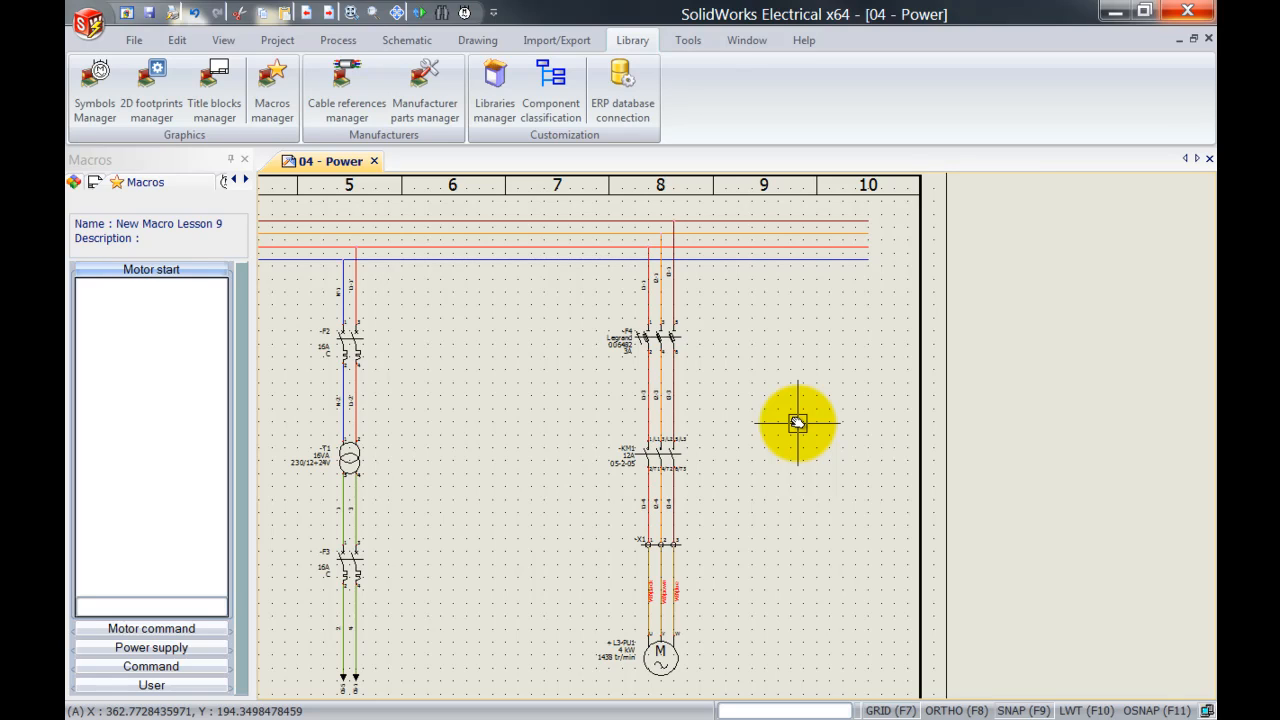
pyautogui.moveTo(730, 338)
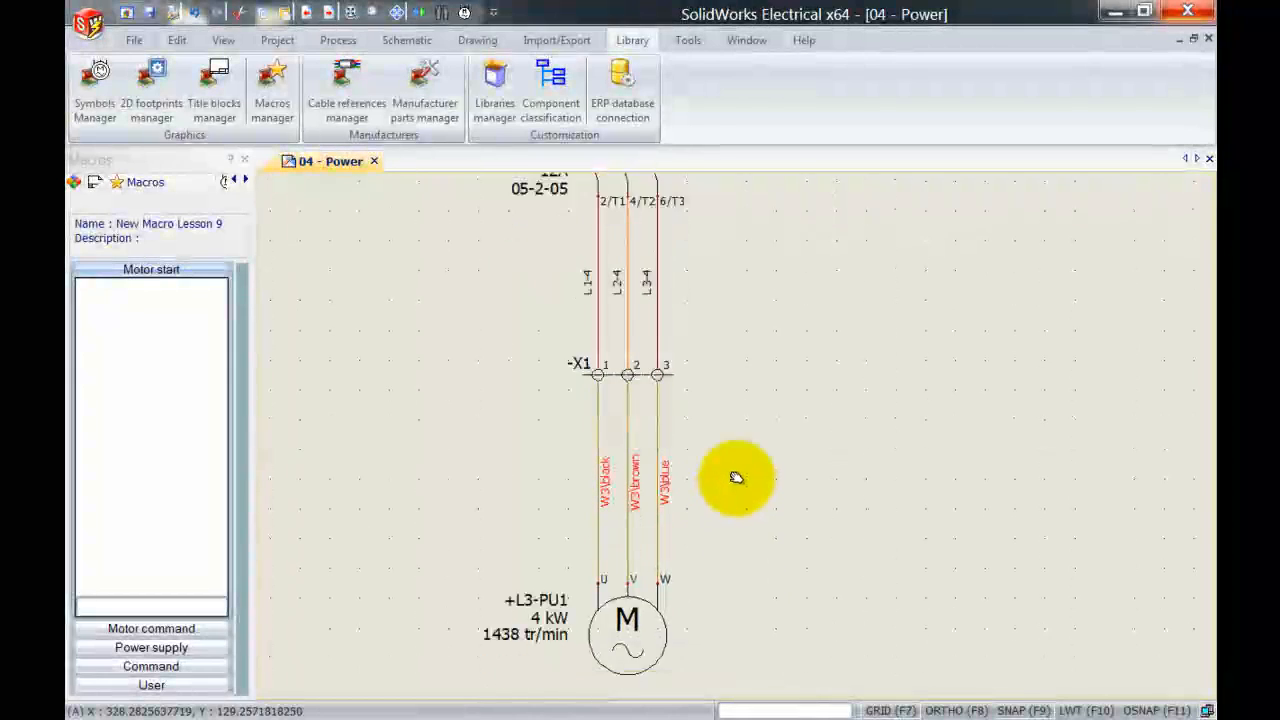
# - Name the macro 'New Motor Start', assign it to the Motor start class, and save it
pyautogui.scroll(-3)
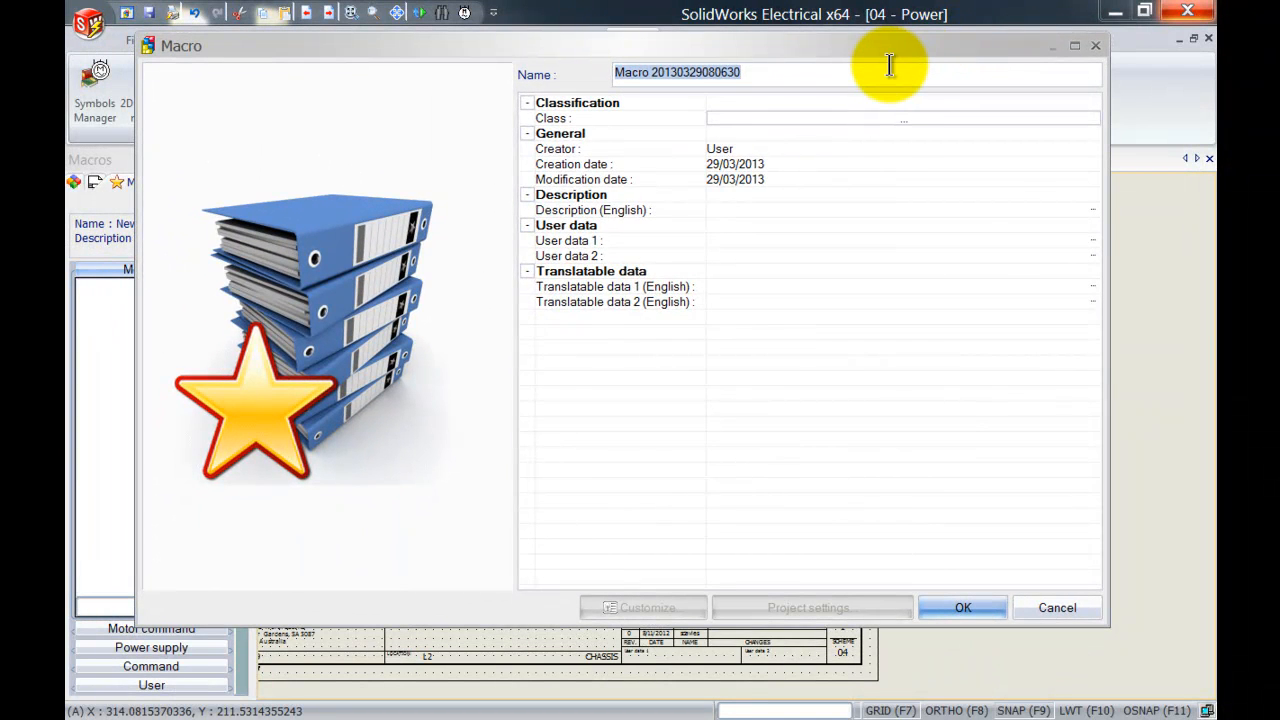
pyautogui.write('New Motor Start')
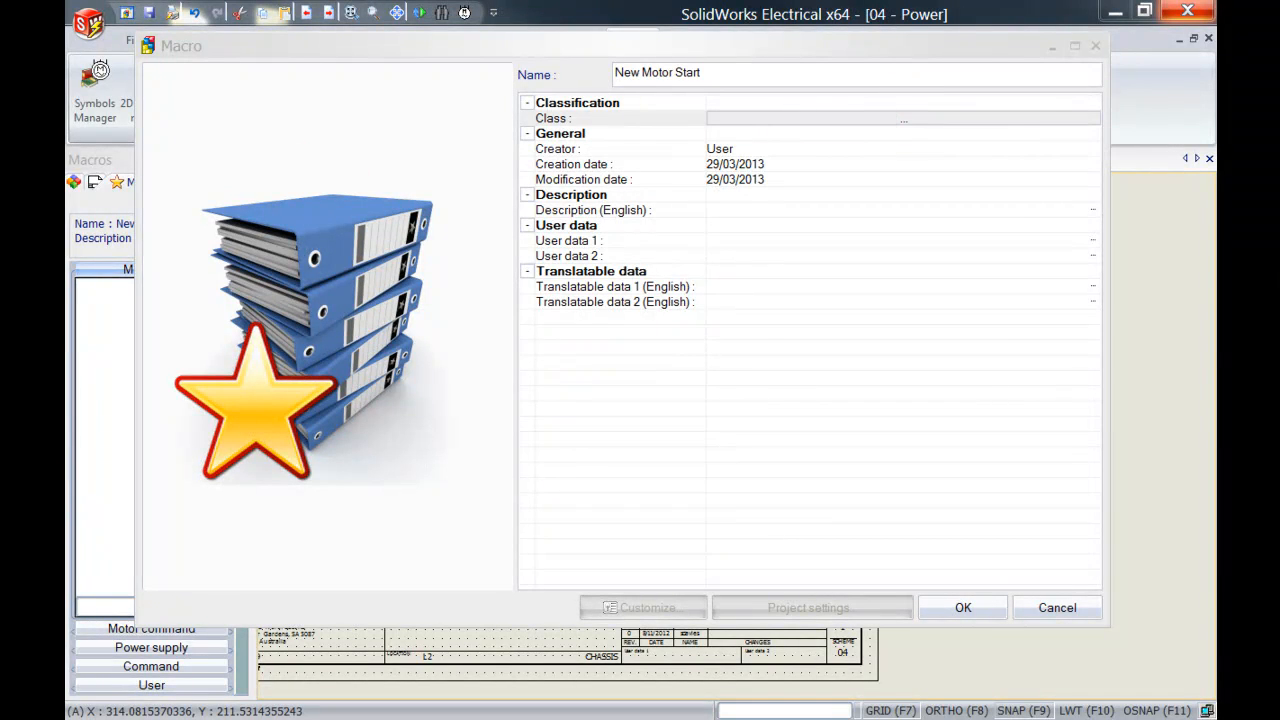
pyautogui.click(902, 118)
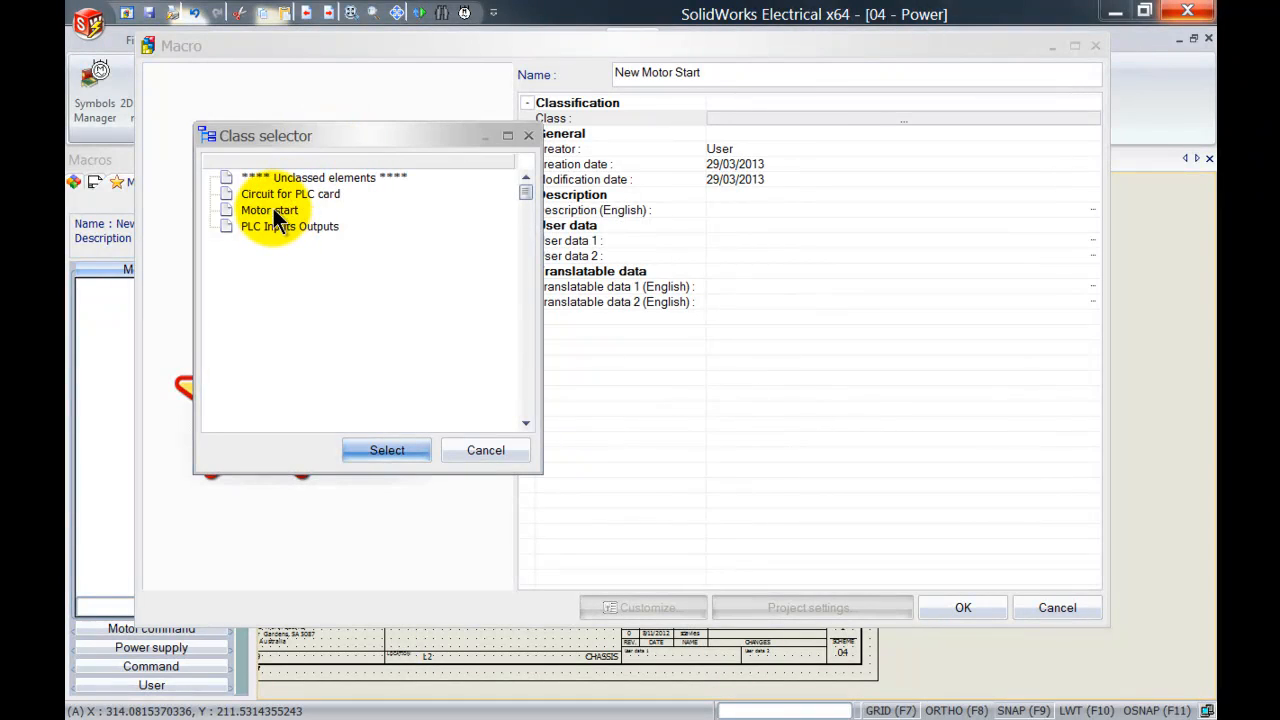
pyautogui.click(388, 450)
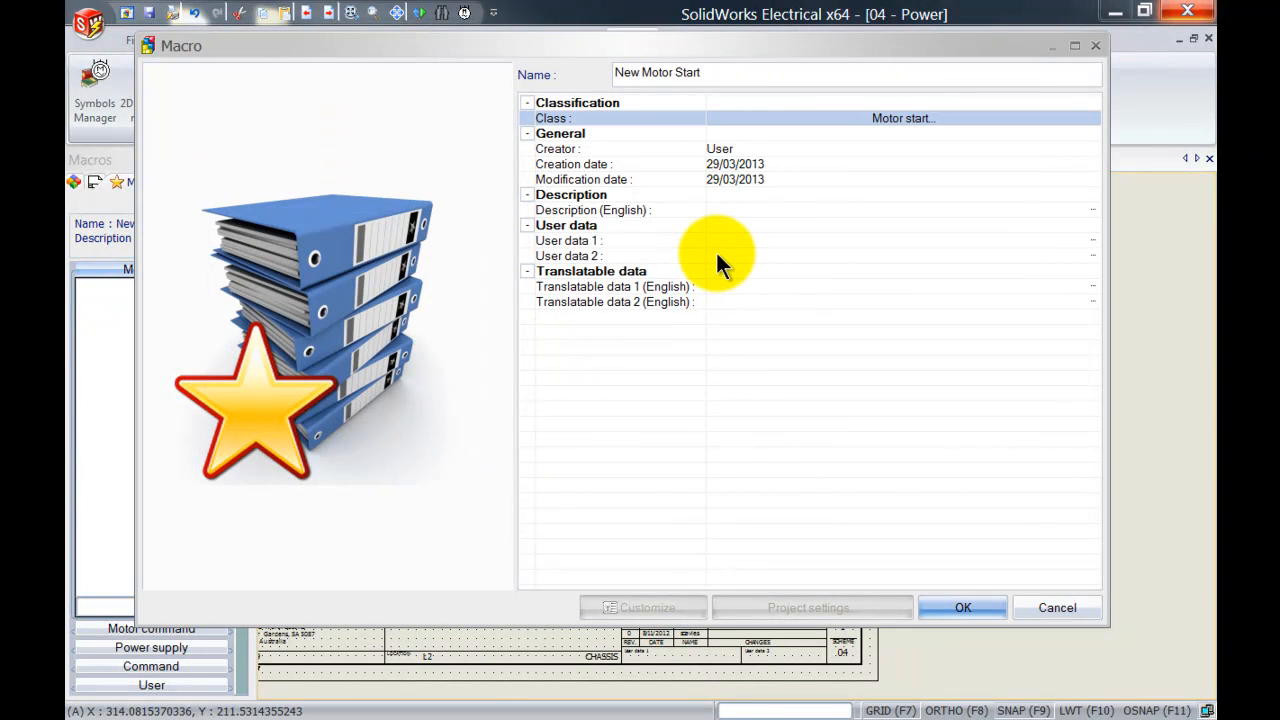
pyautogui.moveTo(720, 244)
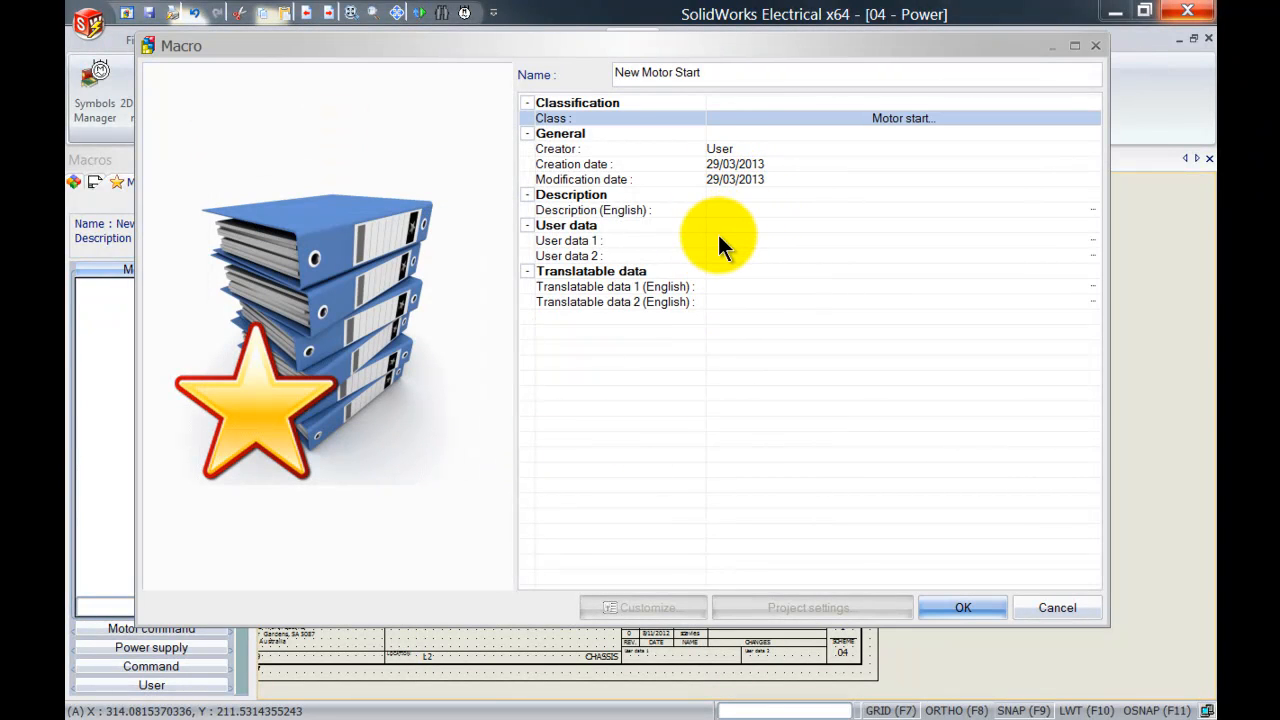
pyautogui.moveTo(756, 264)
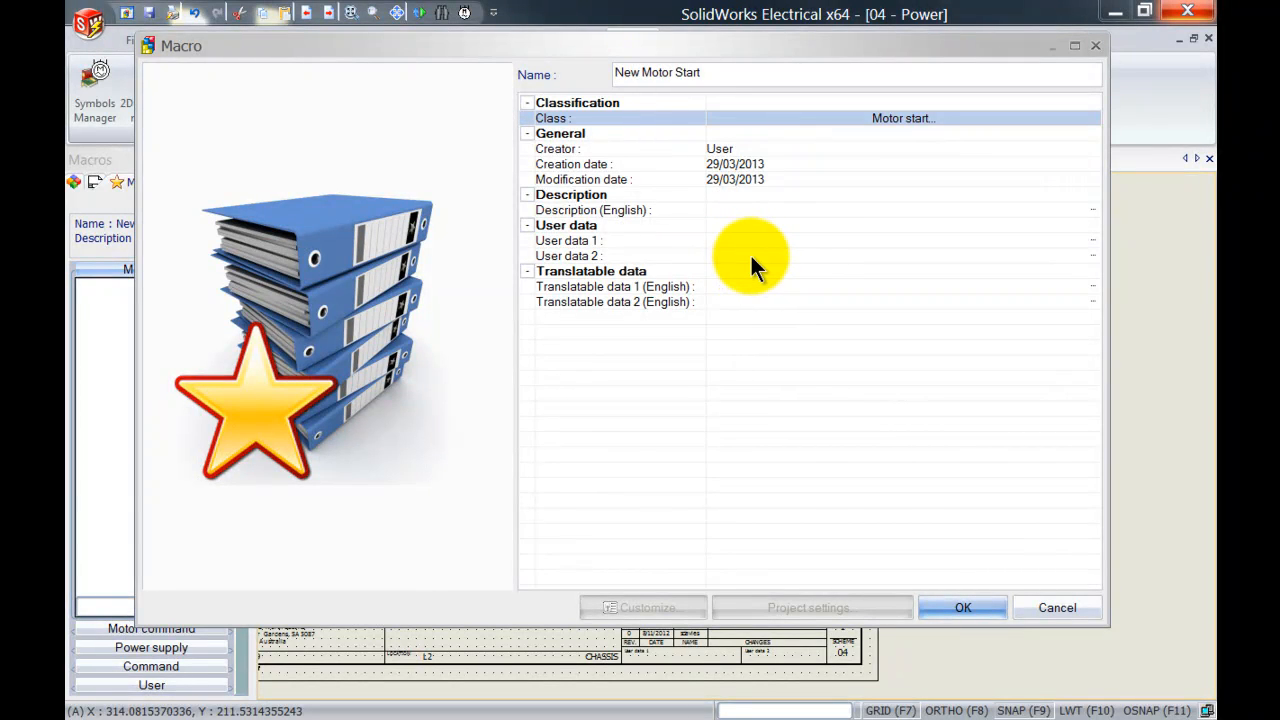
pyautogui.click(962, 608)
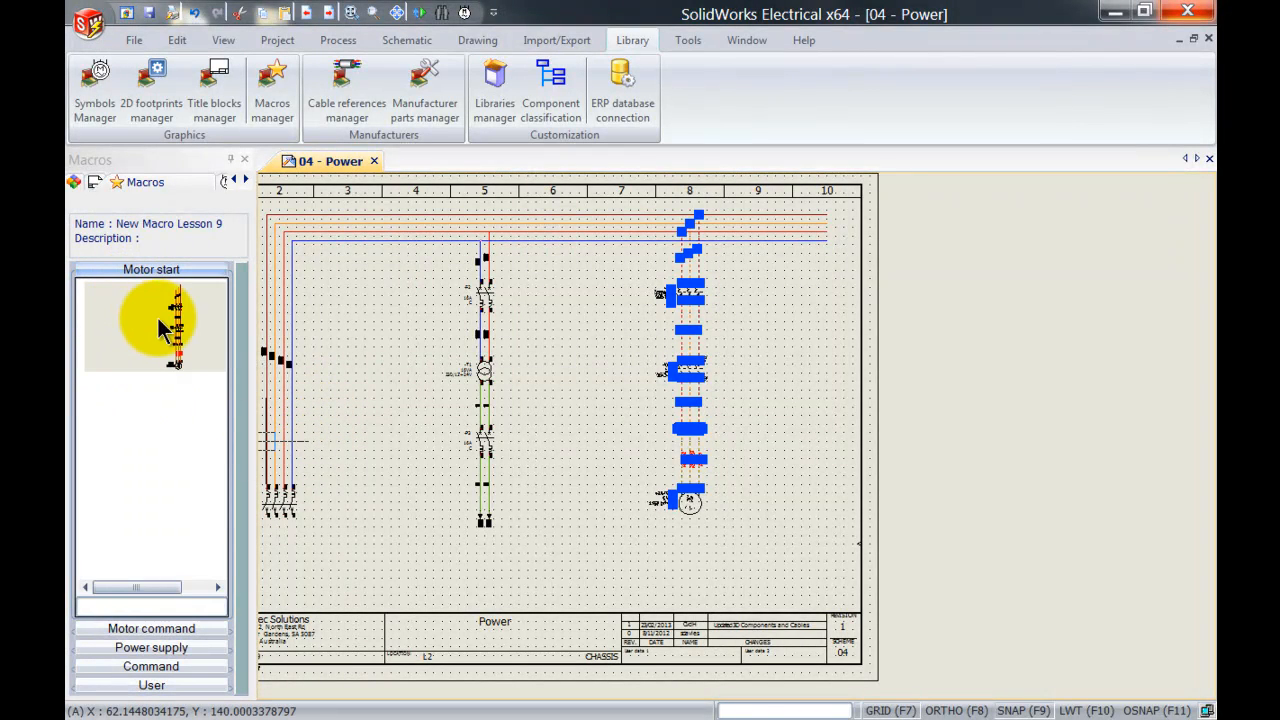
pyautogui.moveTo(164, 344)
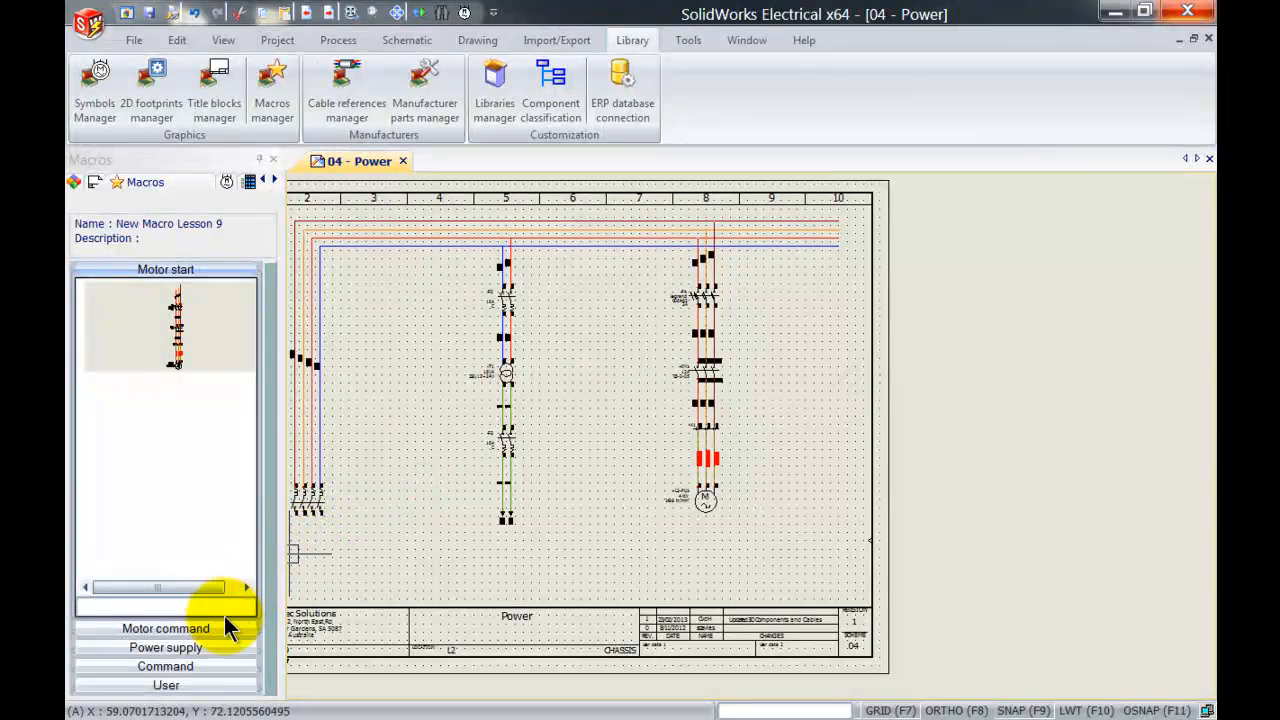
pyautogui.moveTo(168, 374)
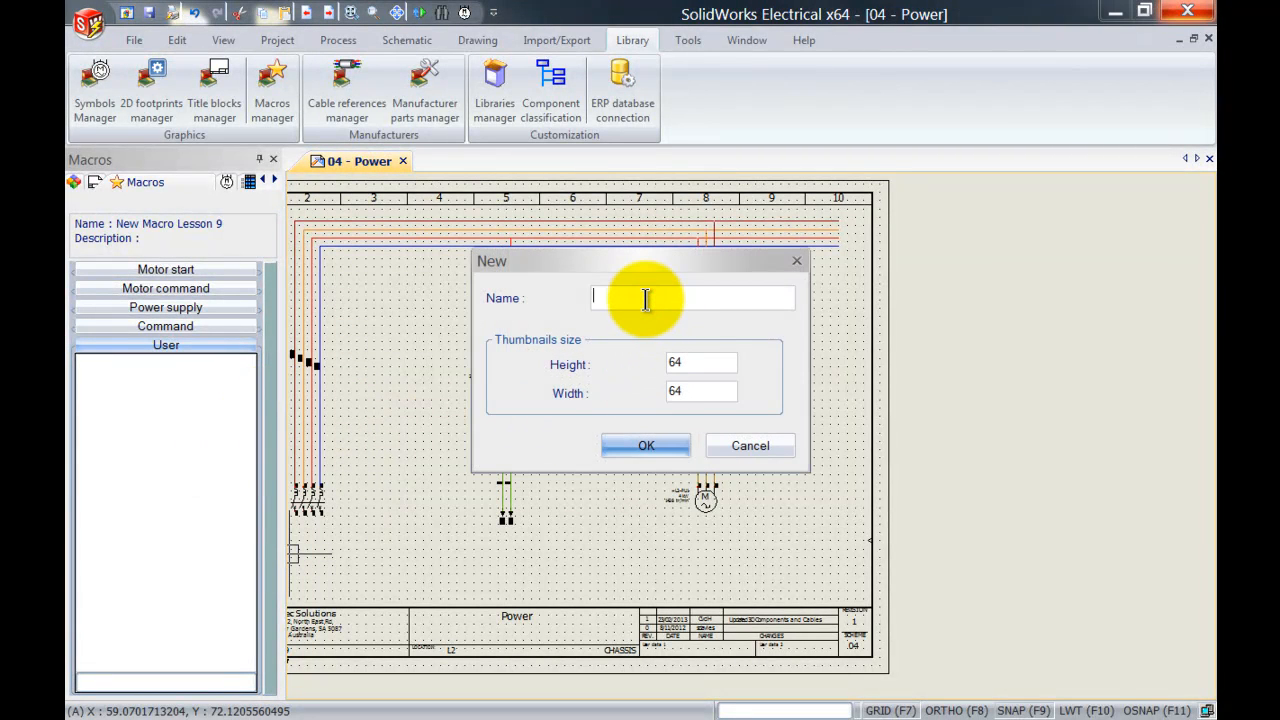
pyautogui.write('New Group')
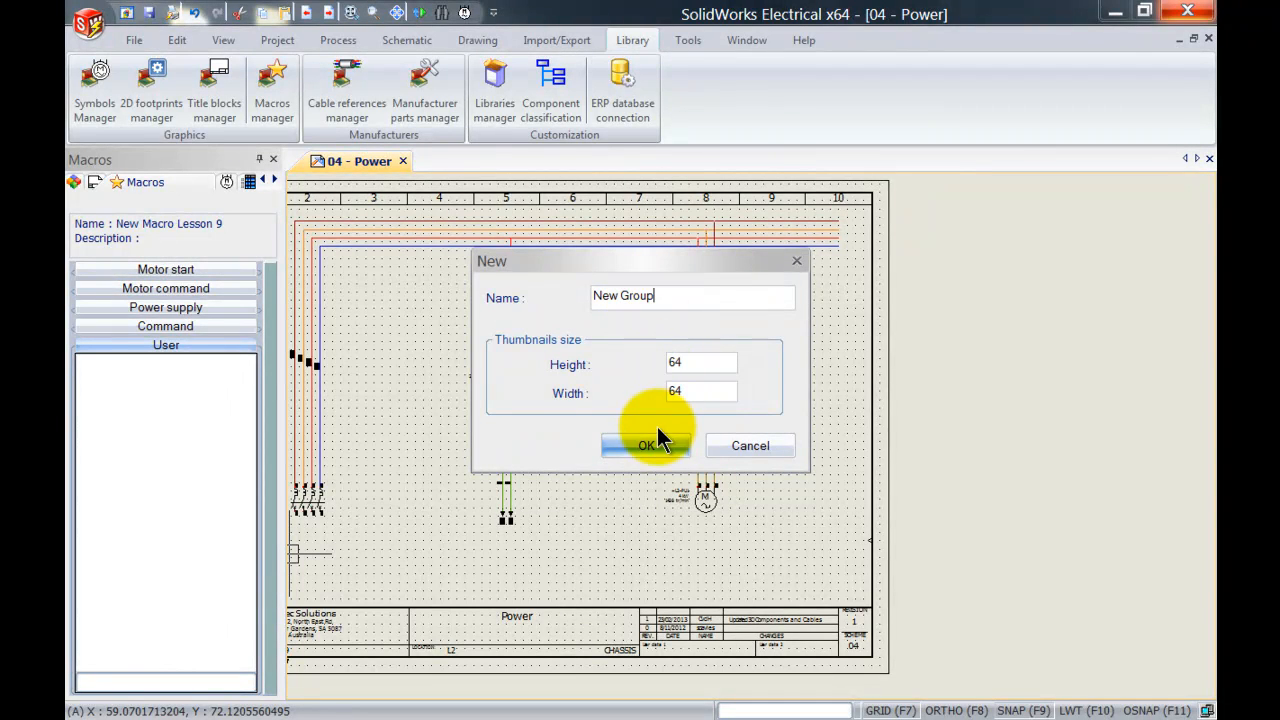
pyautogui.click(646, 444)
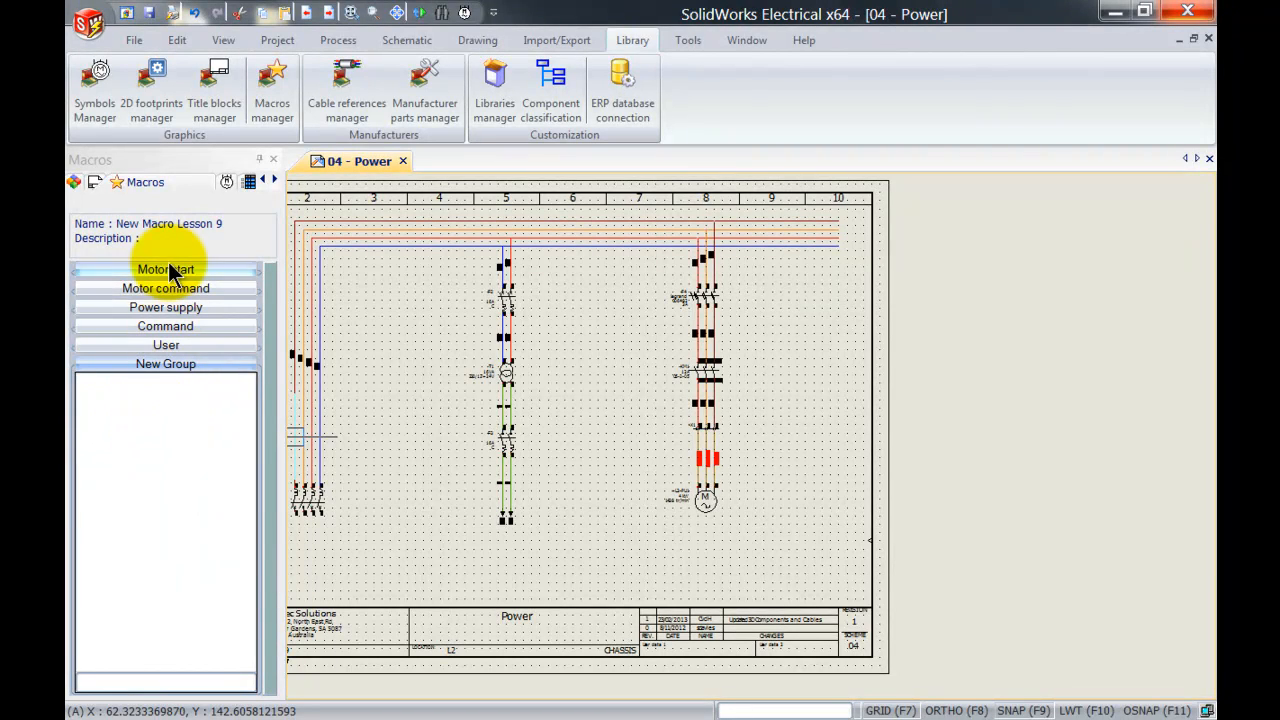
pyautogui.moveTo(164, 364)
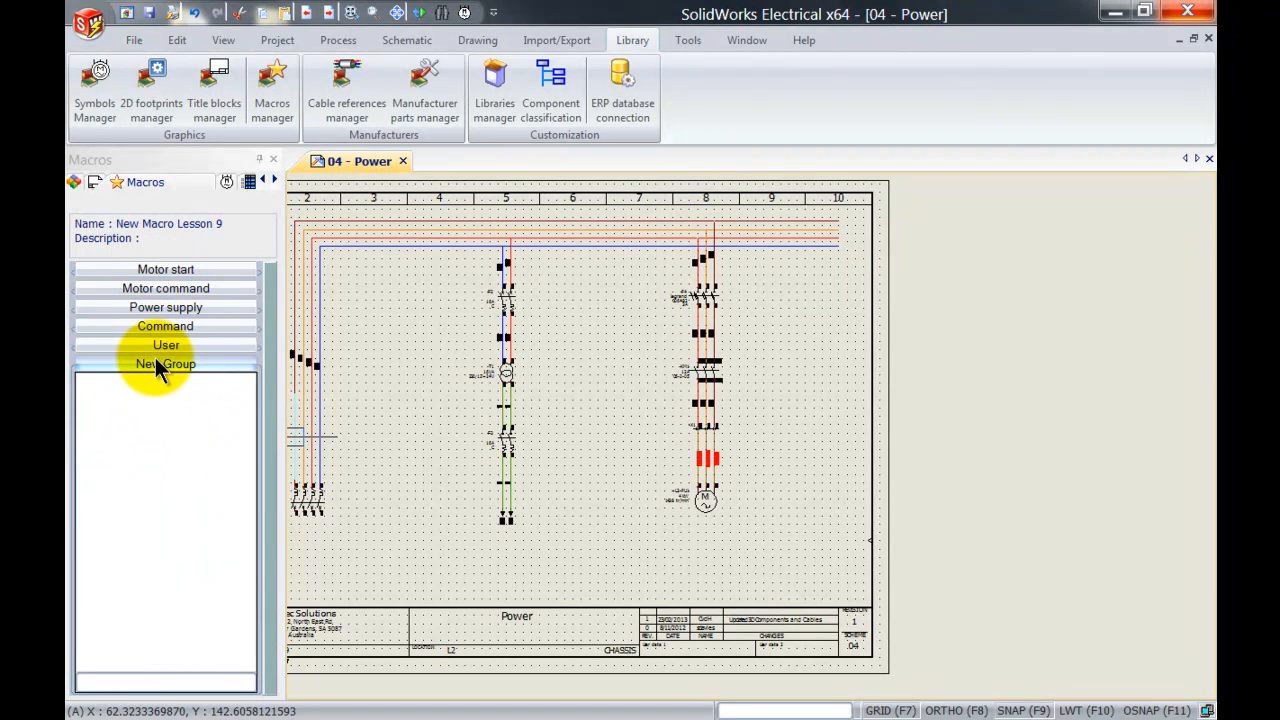
pyautogui.rightClick(164, 364)
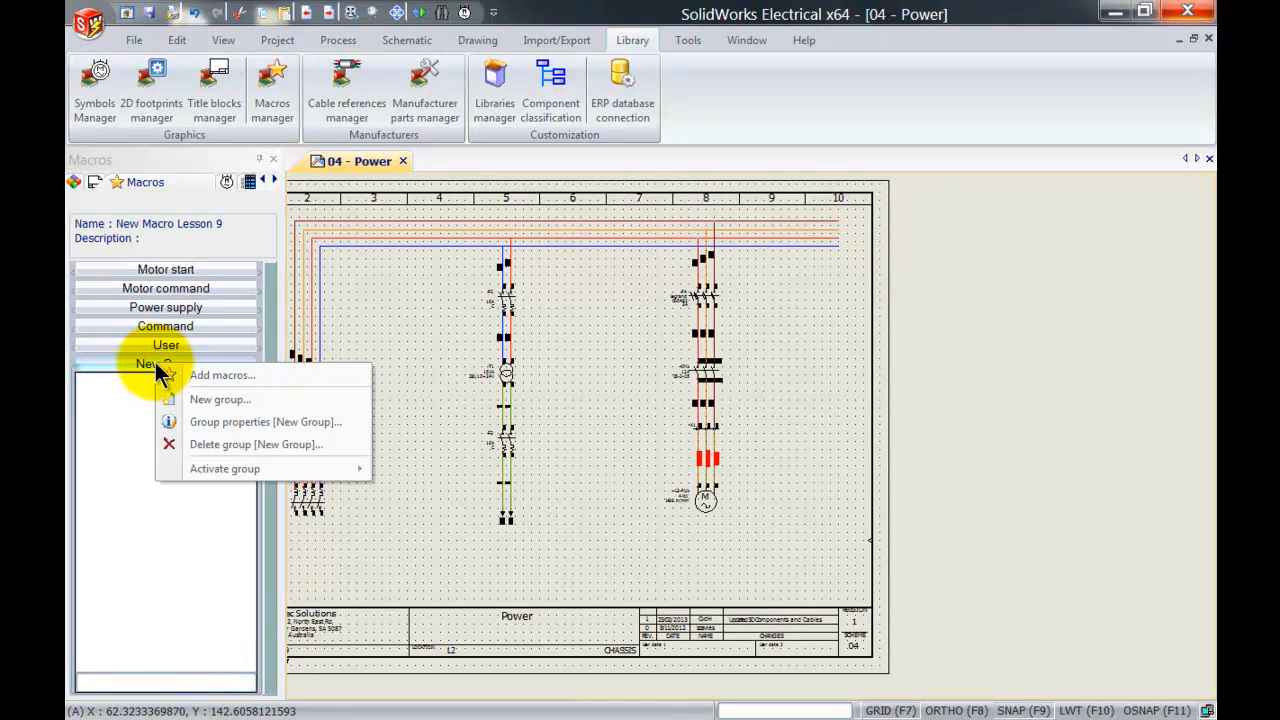
pyautogui.click(236, 444)
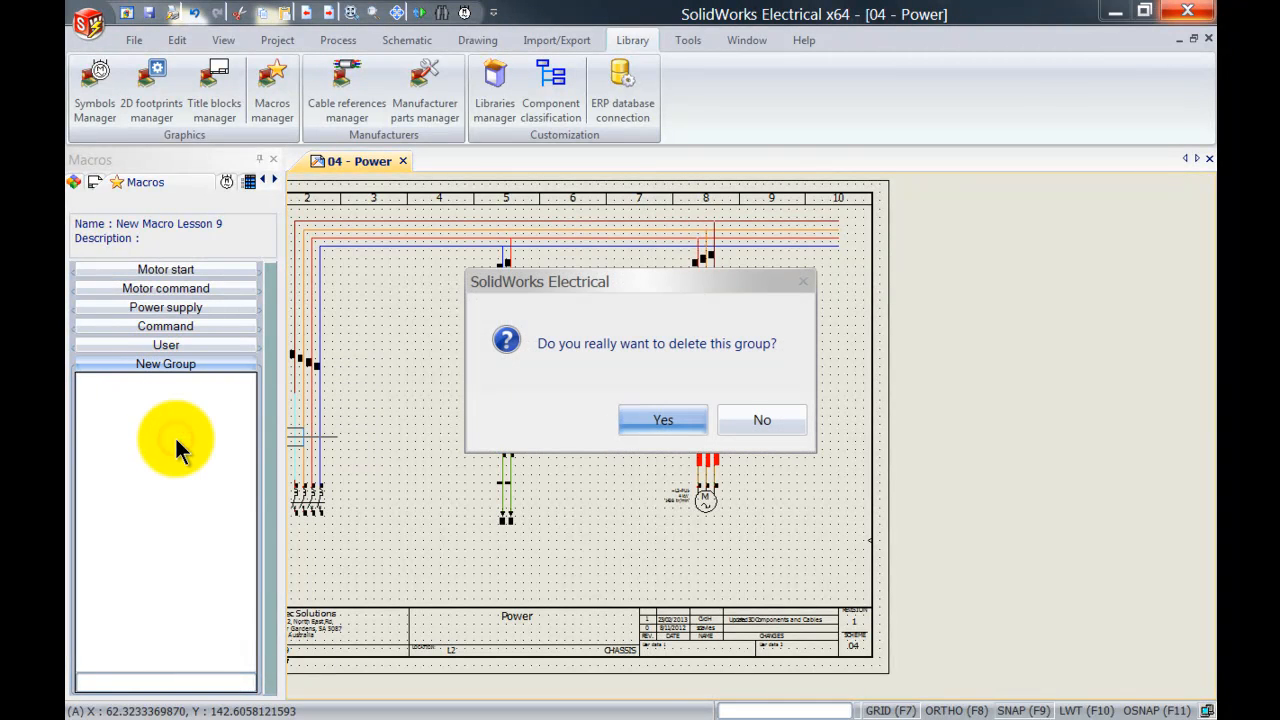
pyautogui.click(662, 420)
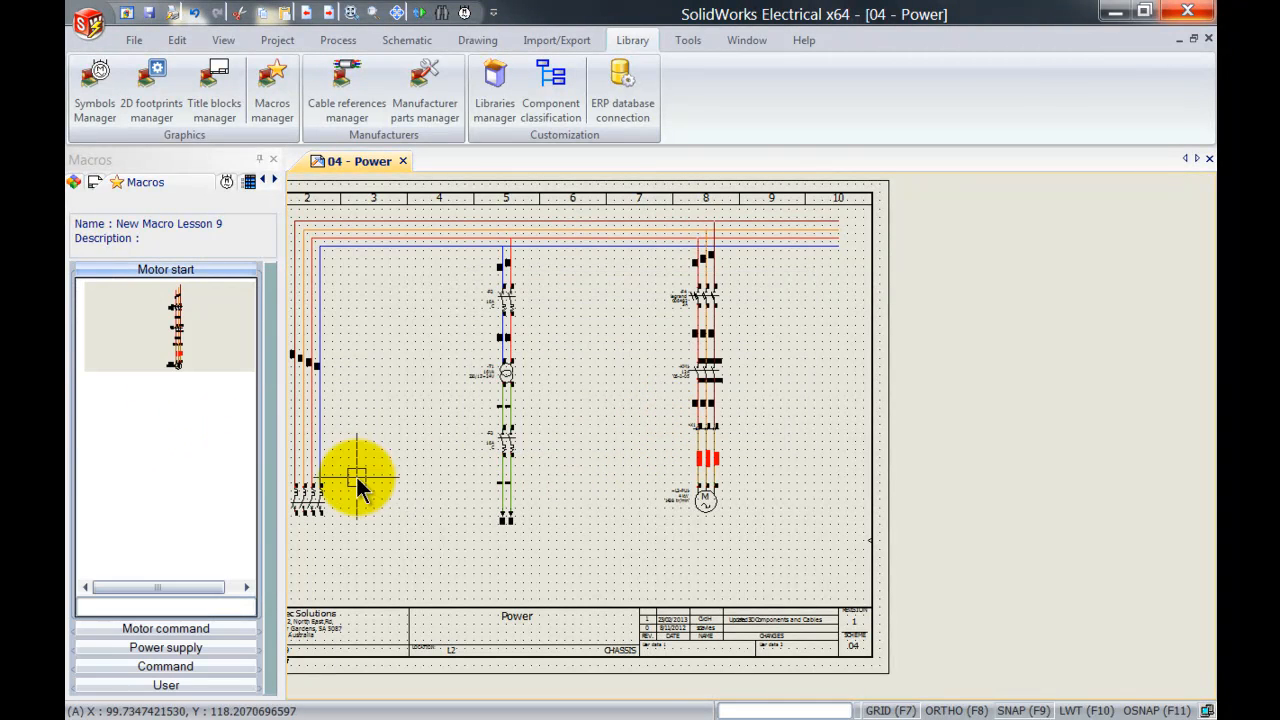
# - Set the Motor start group's thumbnail size to 100 high by 200 wide via Group properties
pyautogui.rightClick(176, 396)
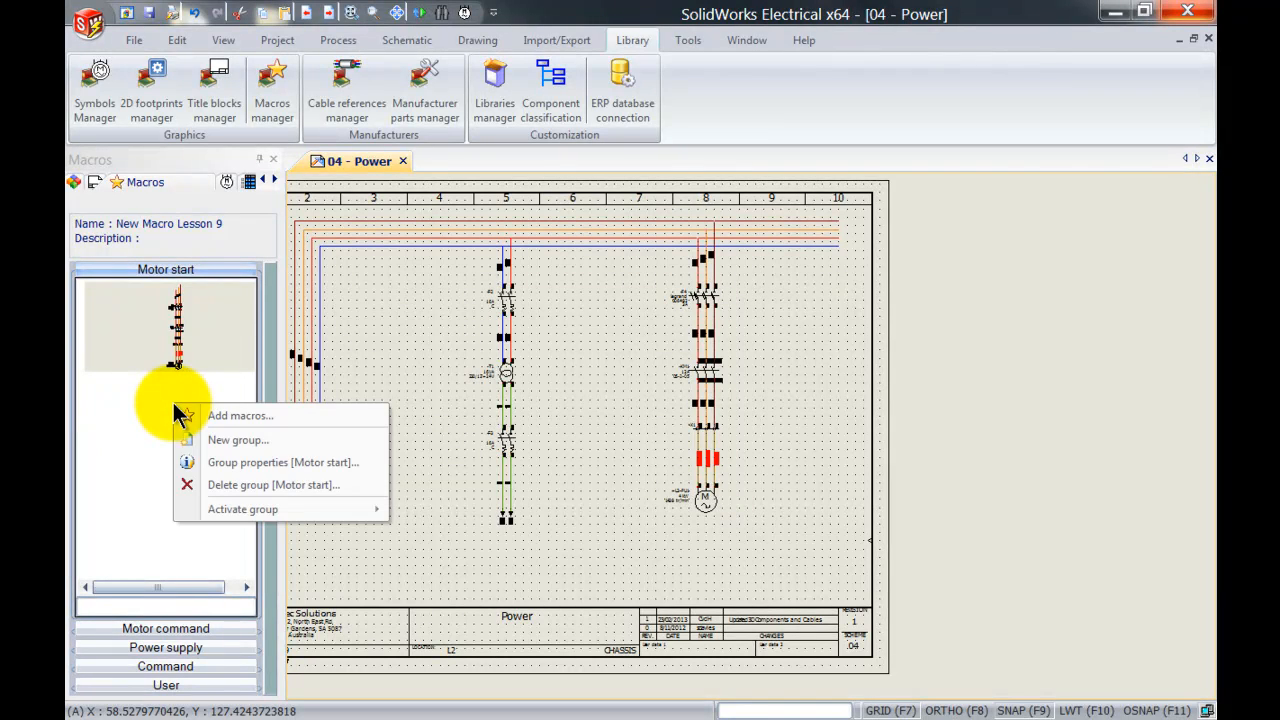
pyautogui.moveTo(222, 472)
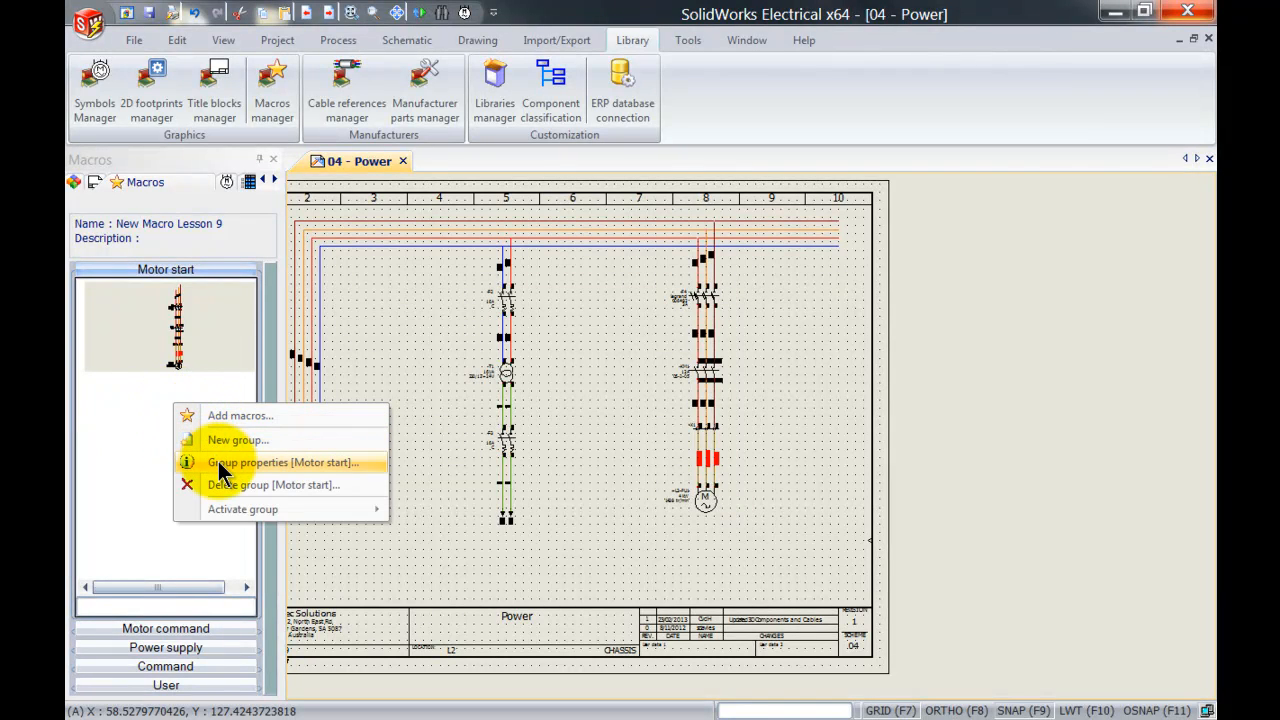
pyautogui.click(284, 462)
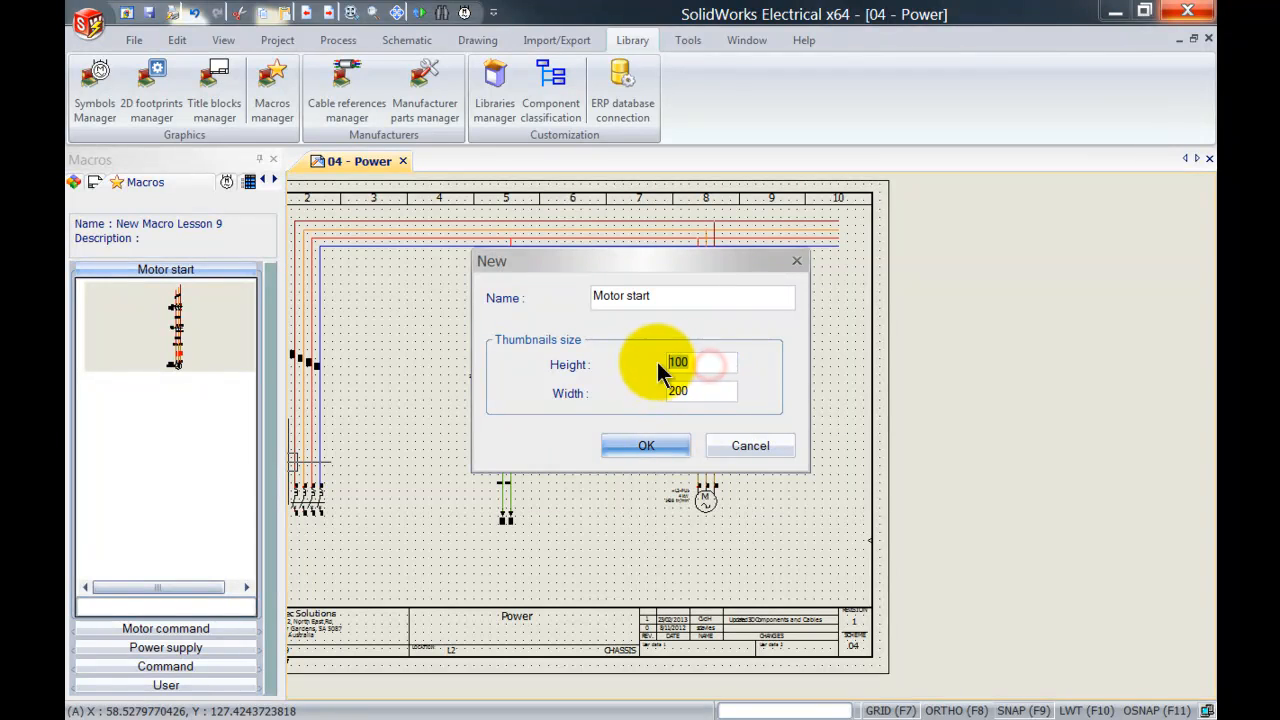
pyautogui.click(700, 390)
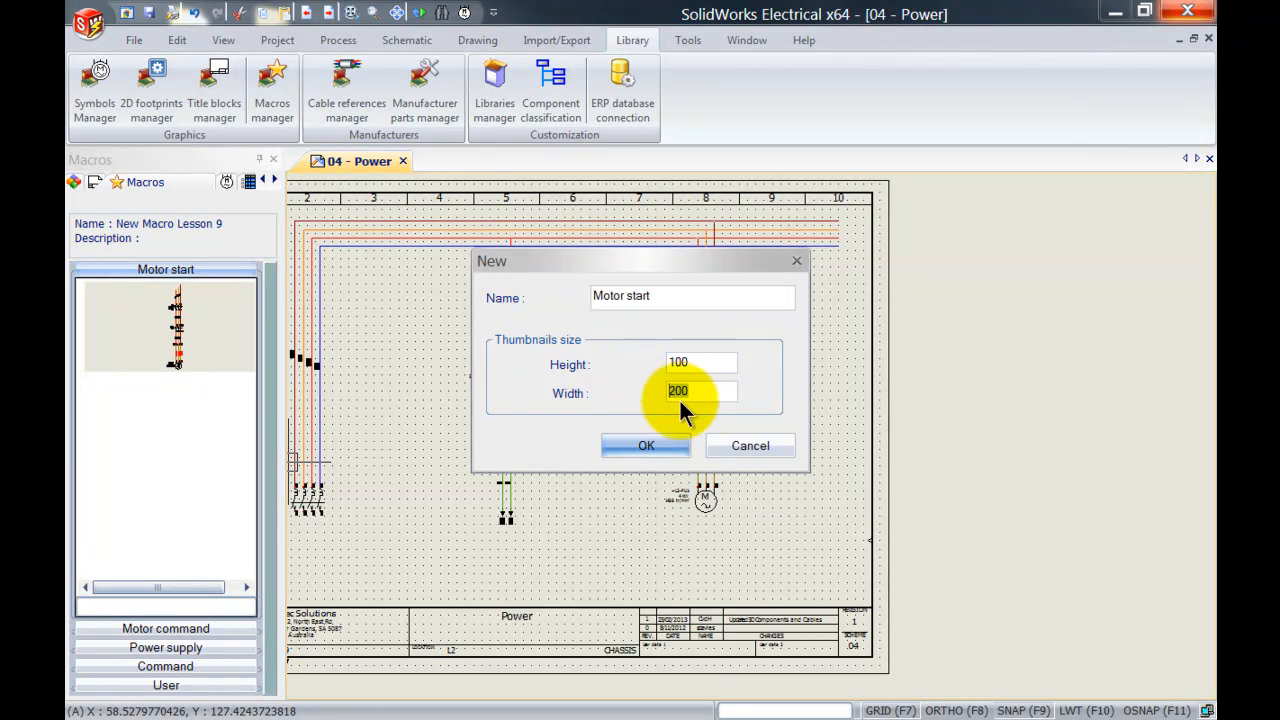
pyautogui.click(646, 444)
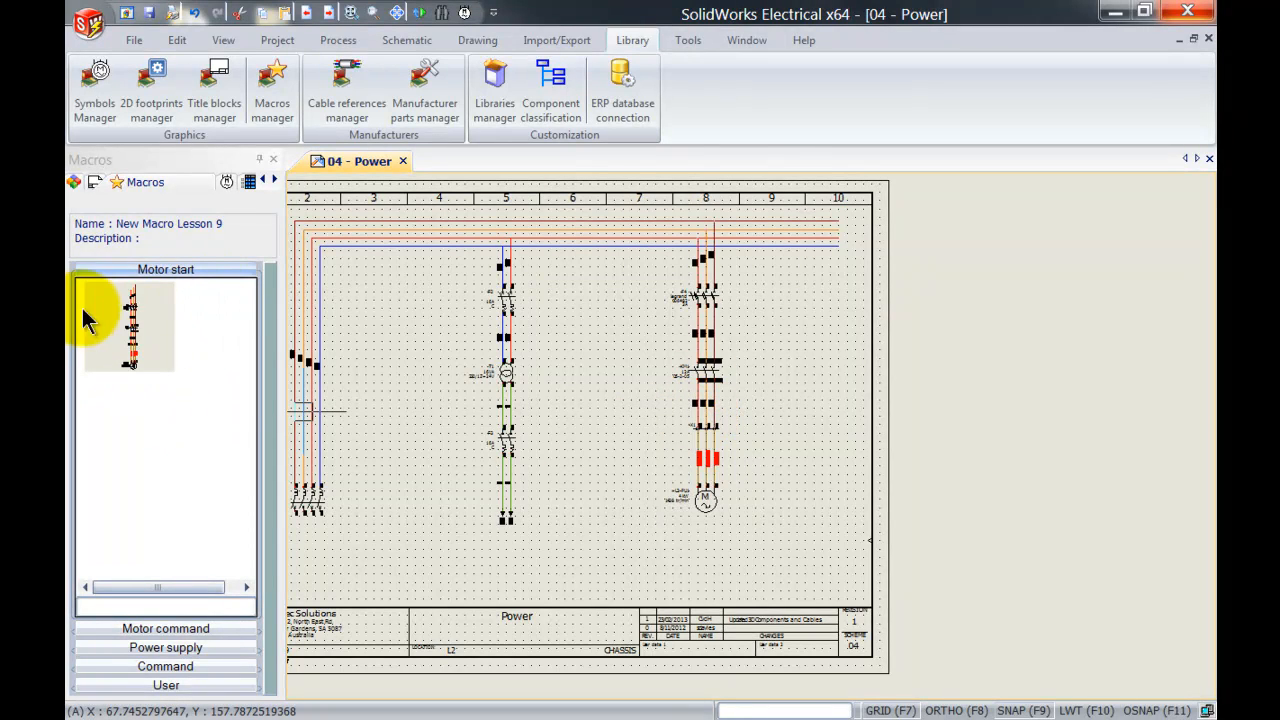
pyautogui.moveTo(196, 540)
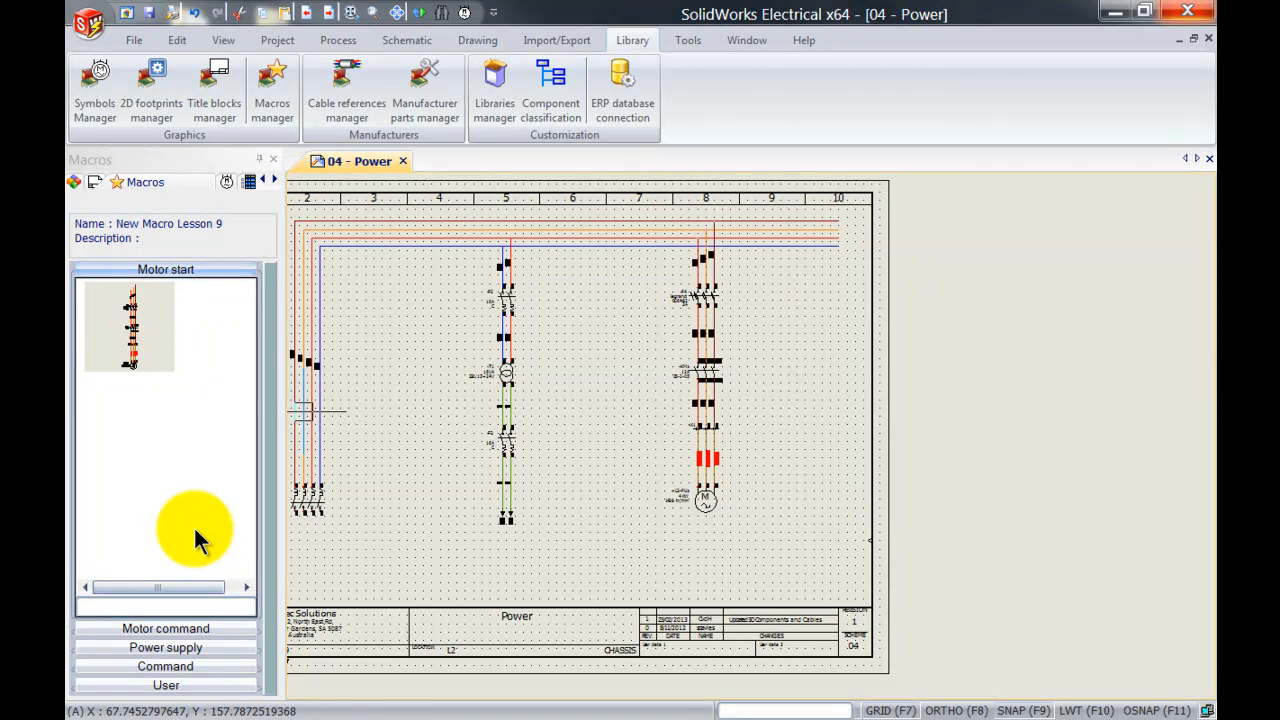
pyautogui.moveTo(330, 400)
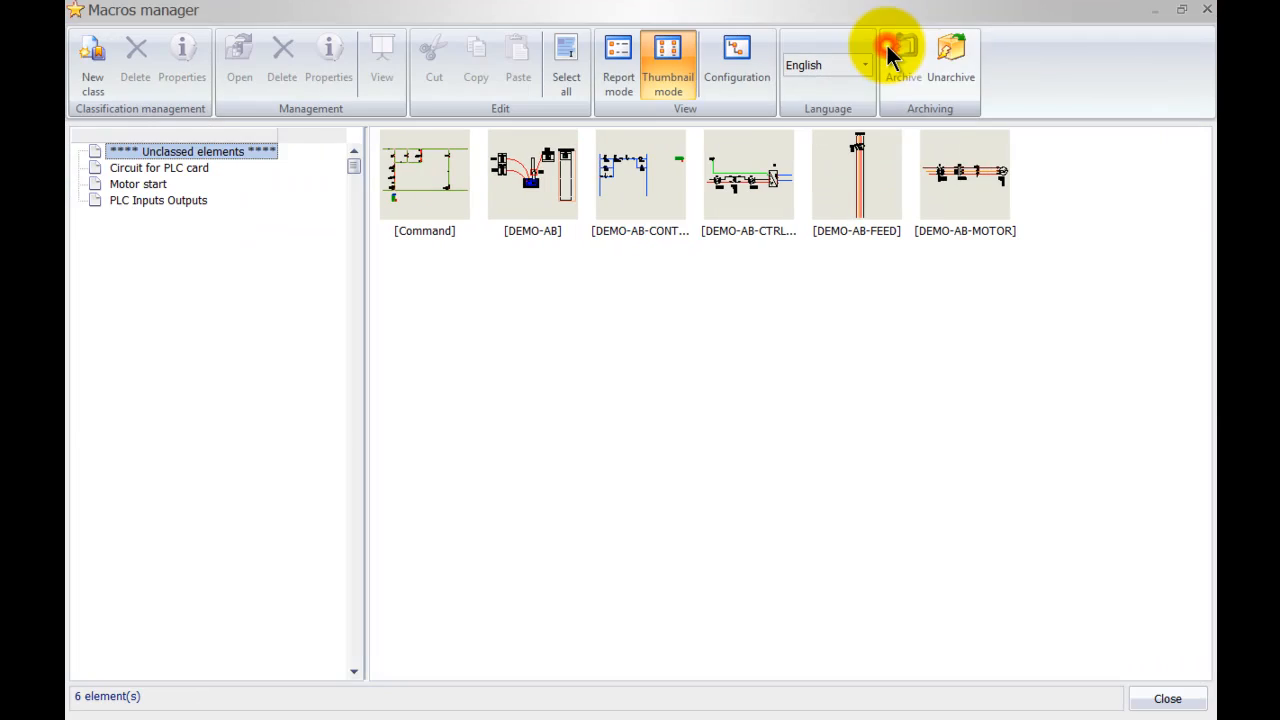
# - Select the Motor start class in Macros manager and open New Motor Start for editing
pyautogui.click(138, 184)
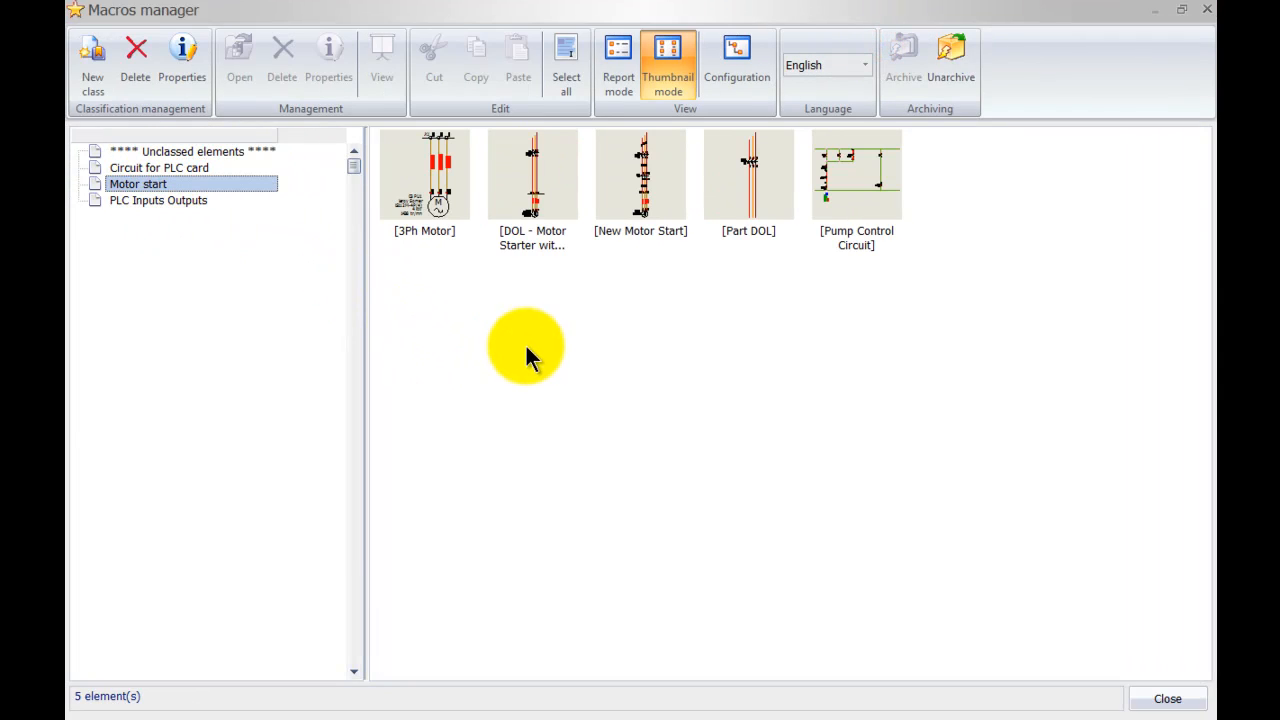
pyautogui.click(640, 176)
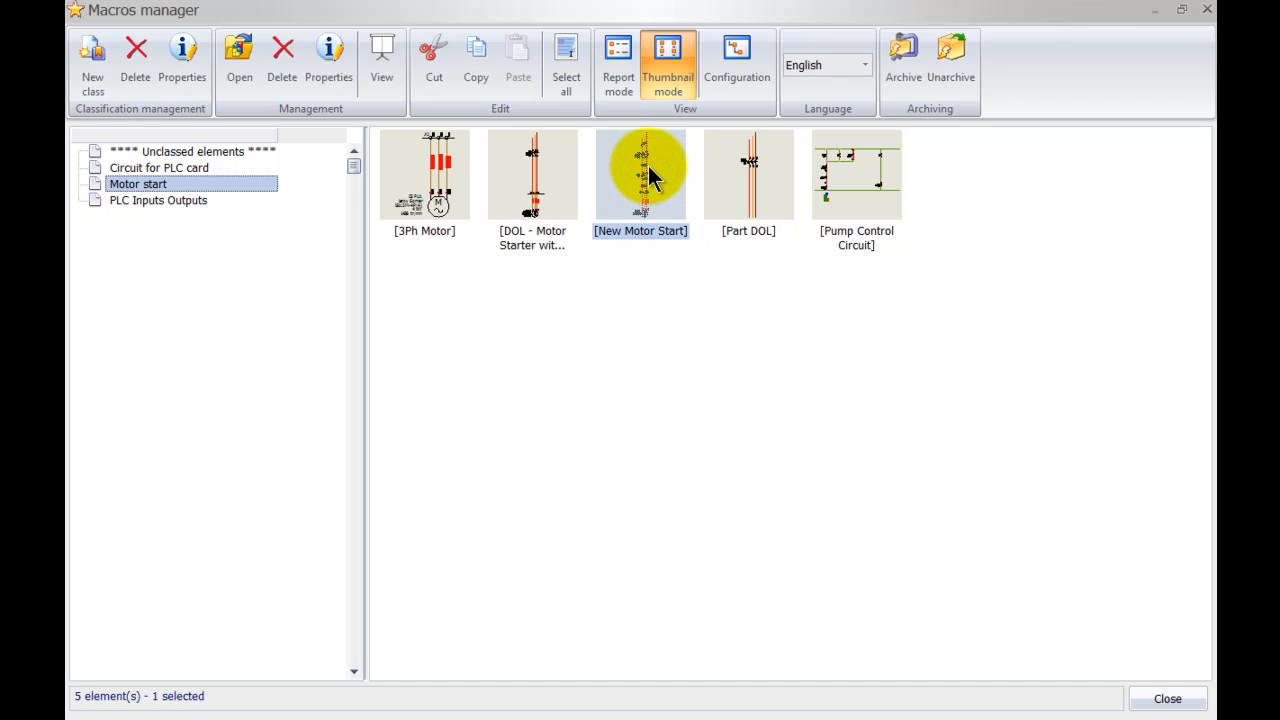
pyautogui.rightClick(640, 176)
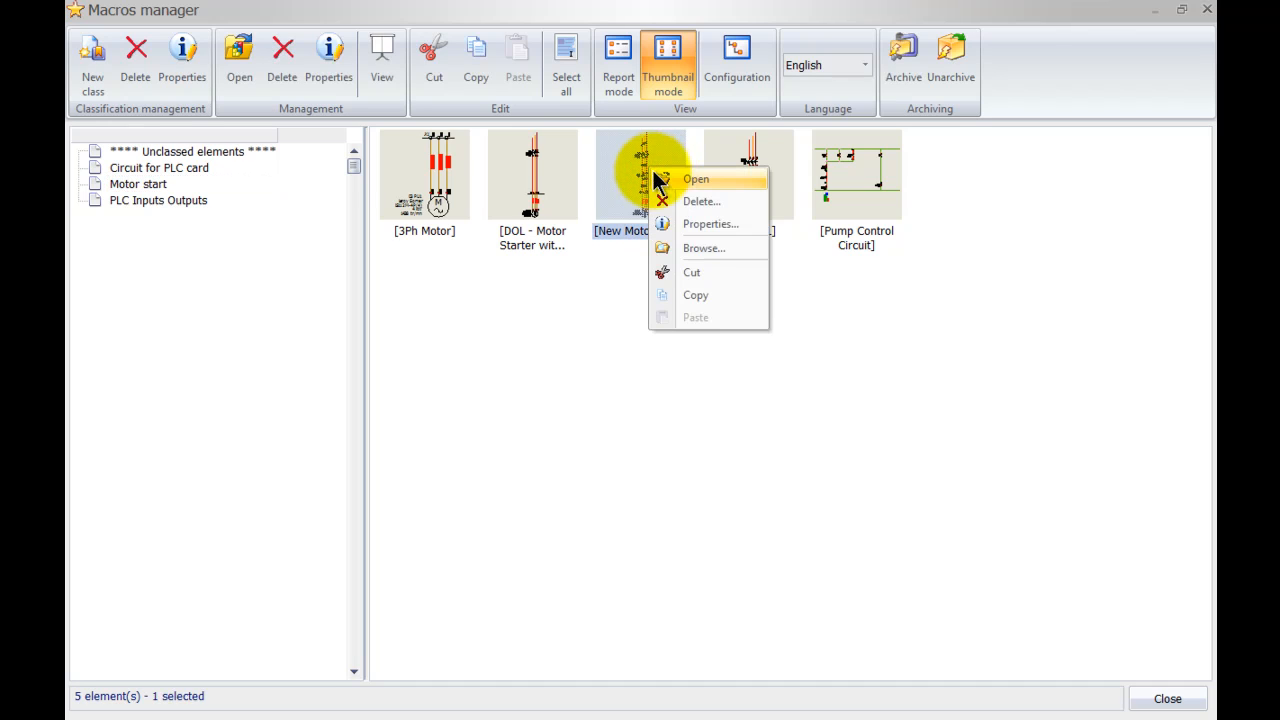
pyautogui.click(696, 178)
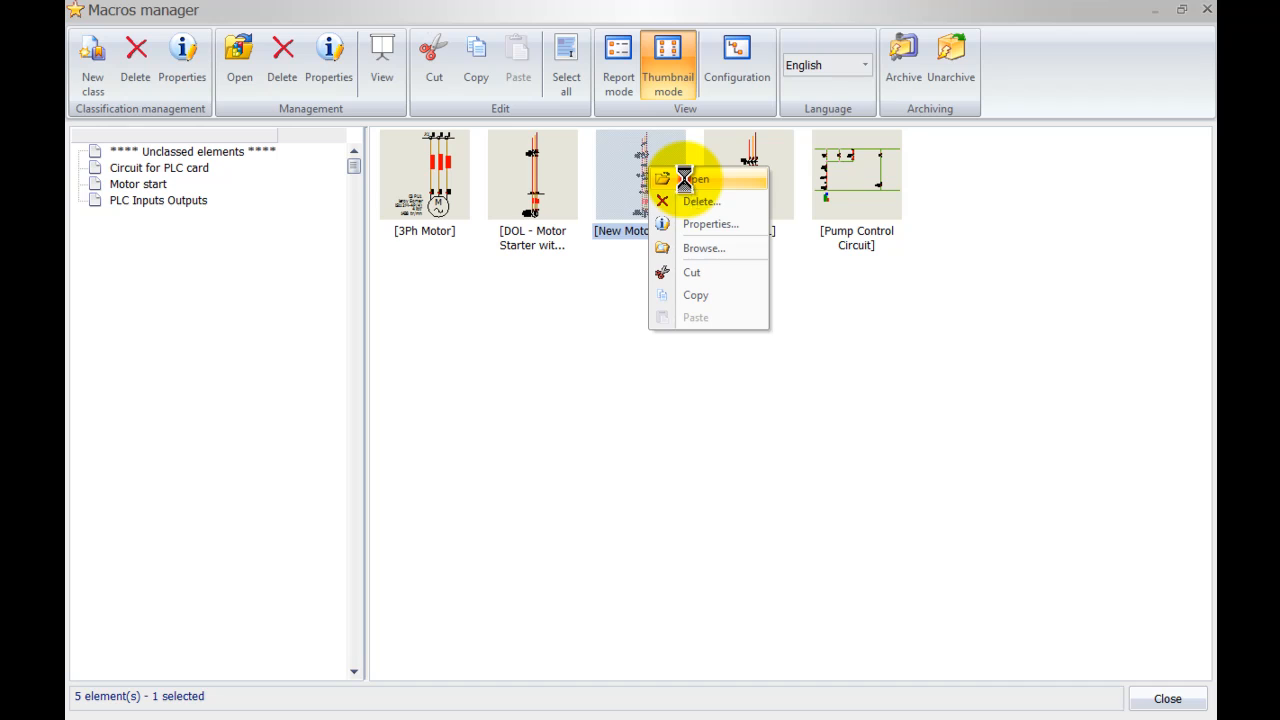
pyautogui.click(696, 178)
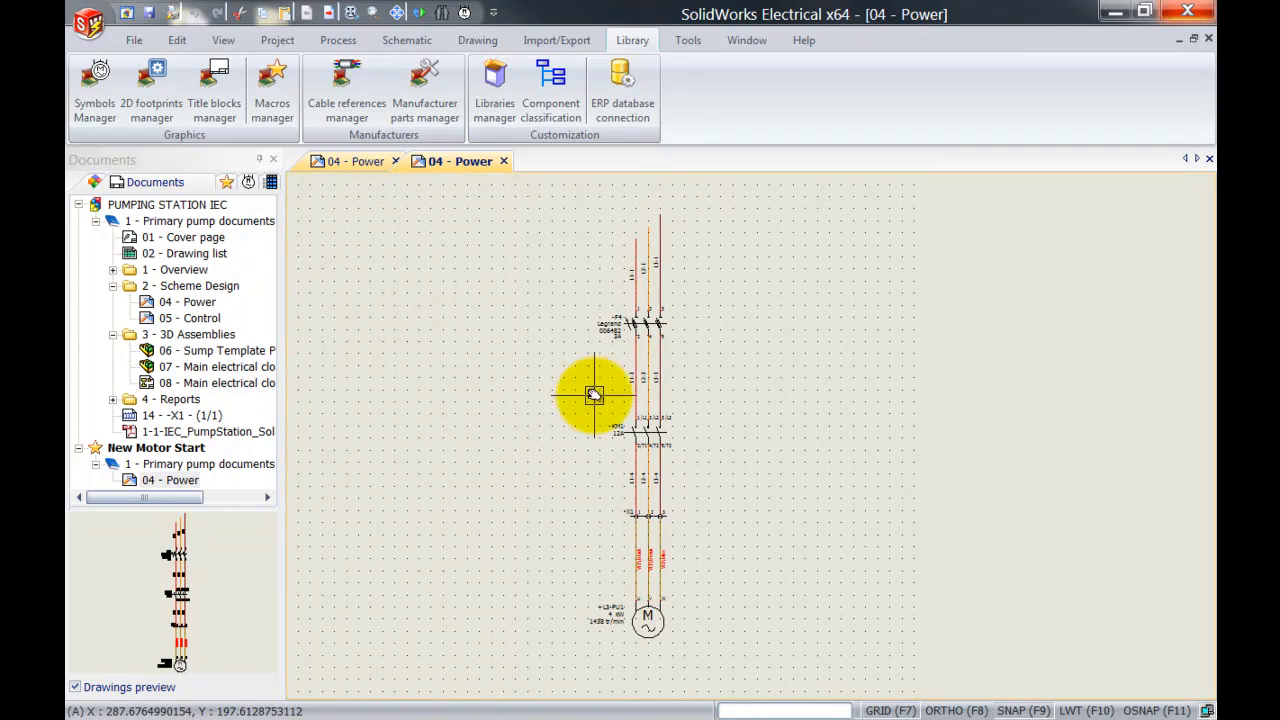
pyautogui.moveTo(710, 316)
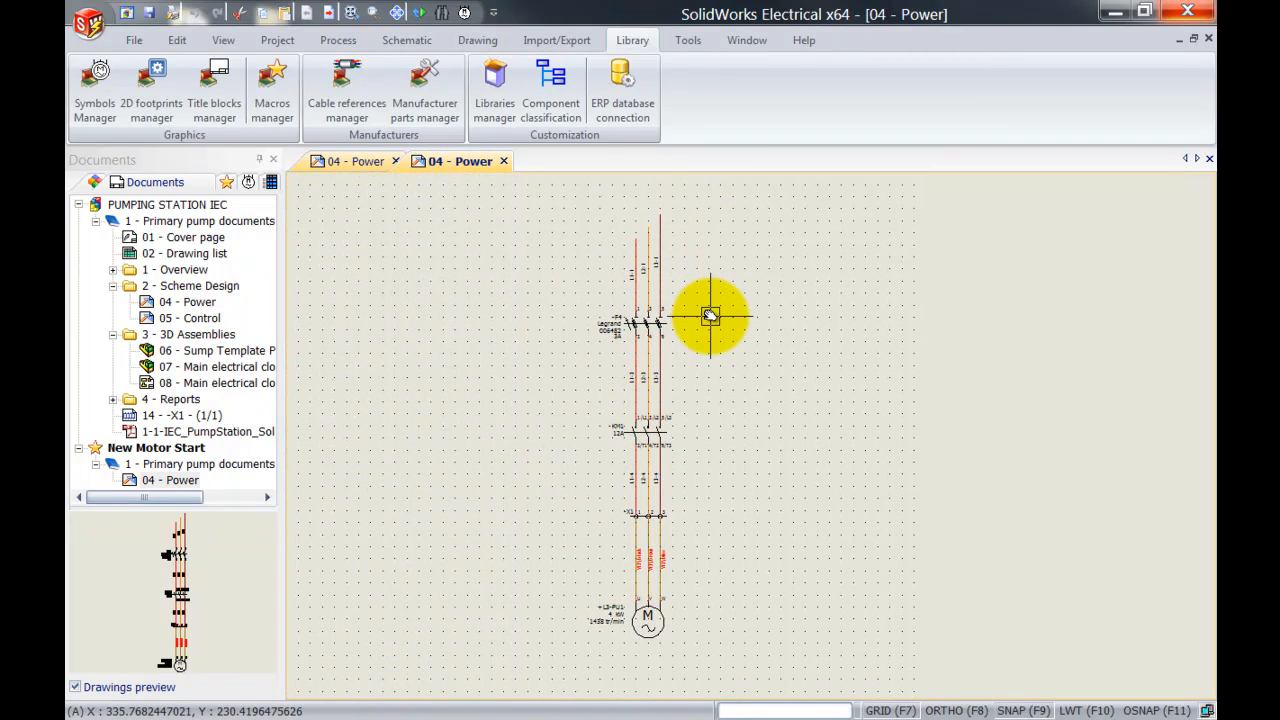